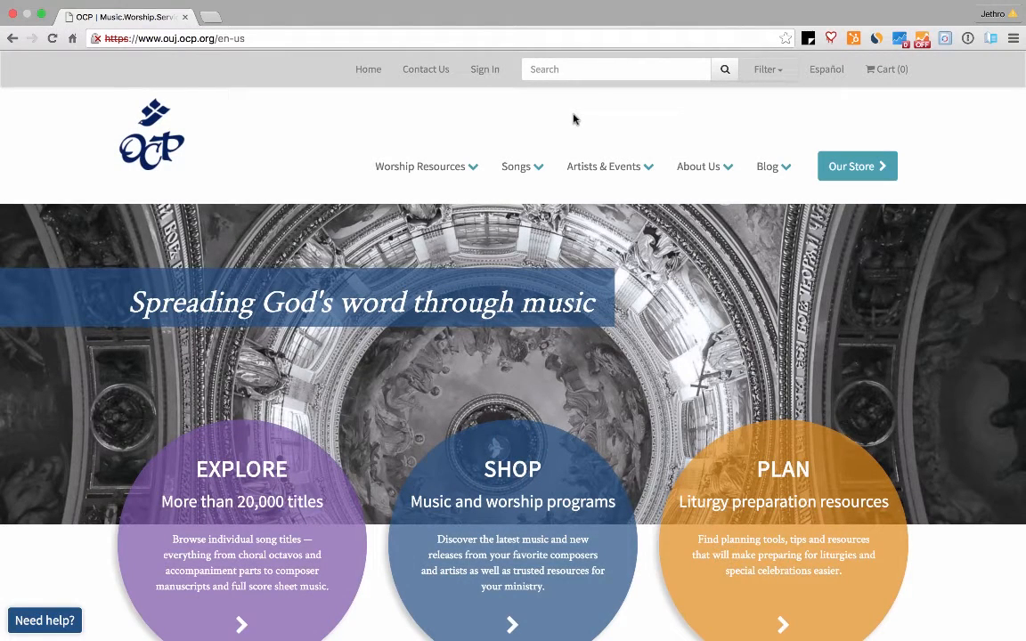
# Search the OCP site for Steve Angrisano to list his products and songs
pyautogui.click(724, 68)
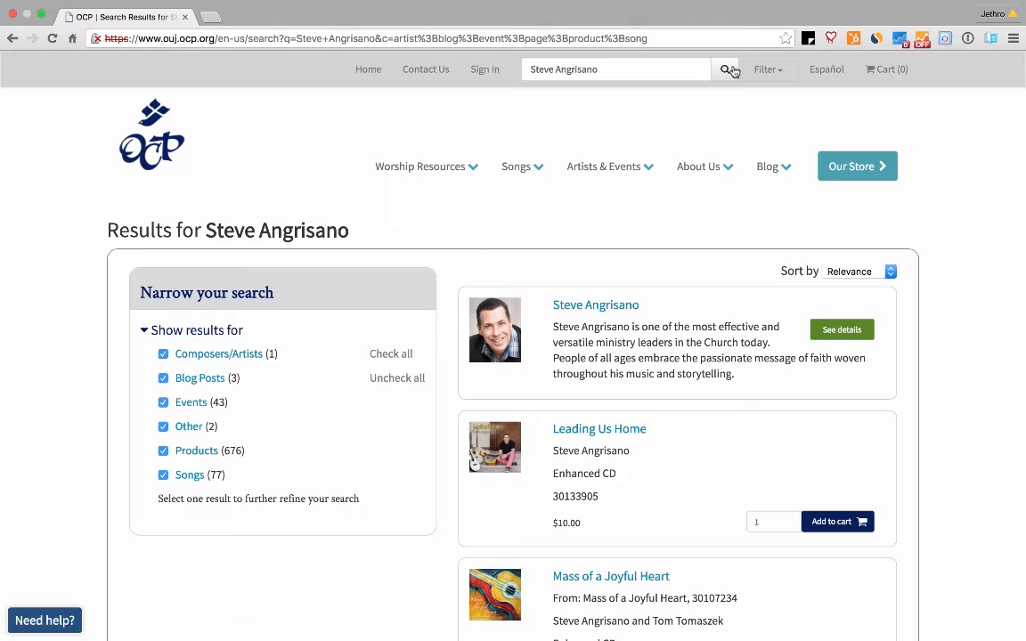